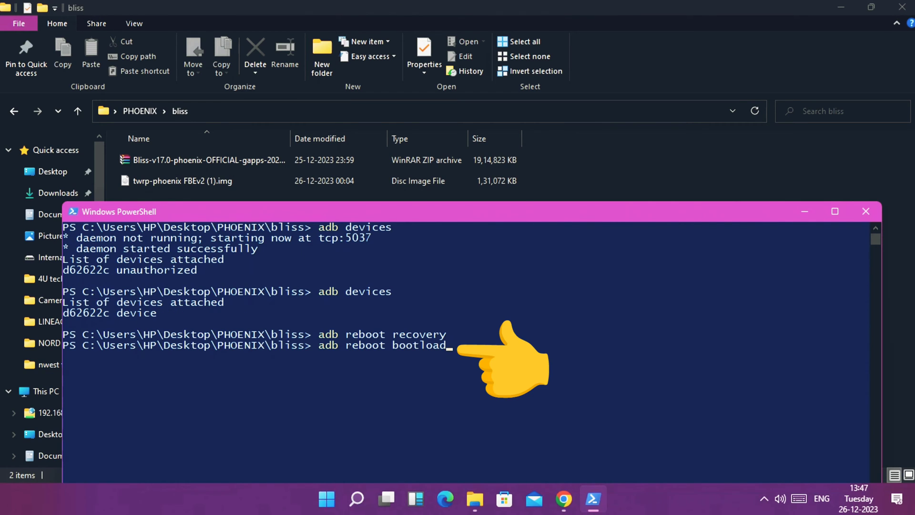
pyautogui.write('er')
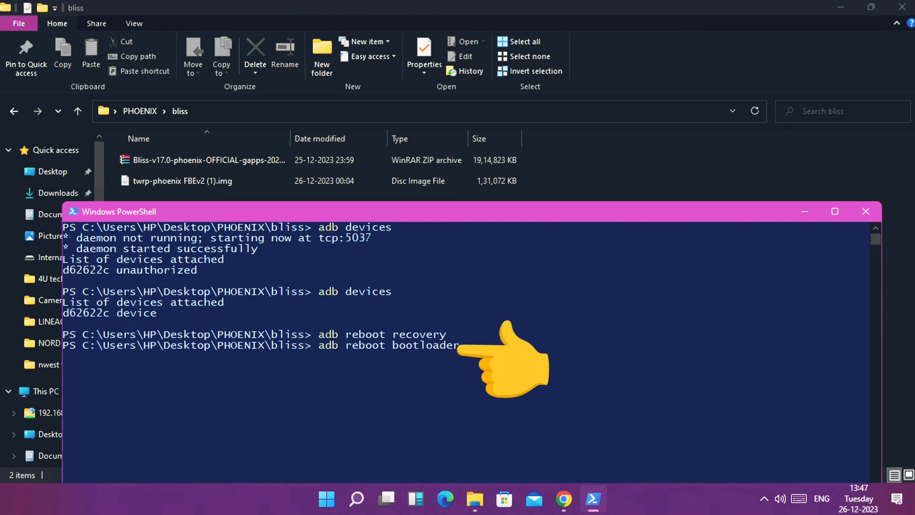